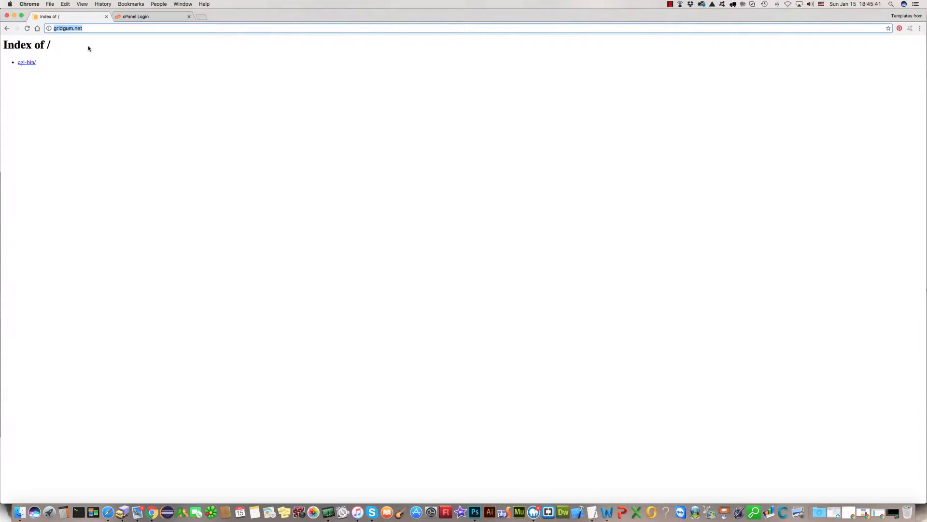
pyautogui.moveTo(86, 85)
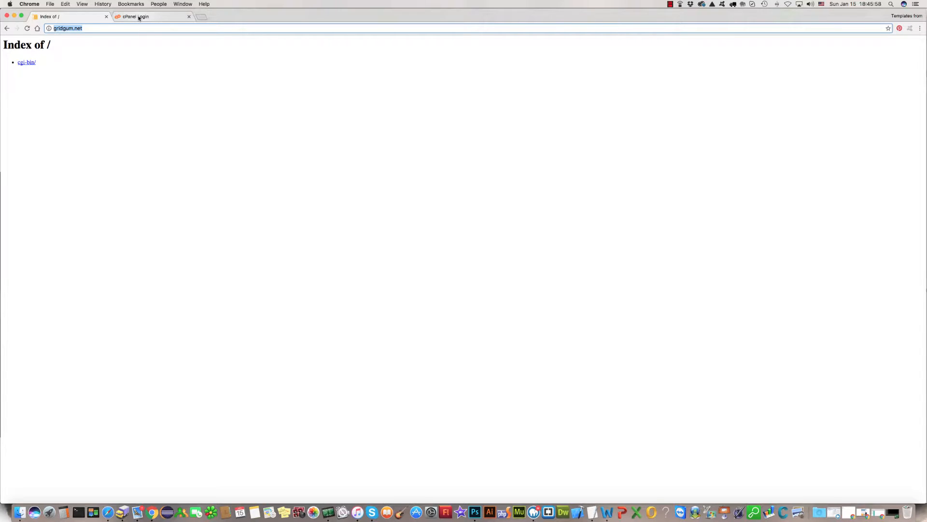
# Log in to cPanel with the saved username and password.
pyautogui.click(150, 16)
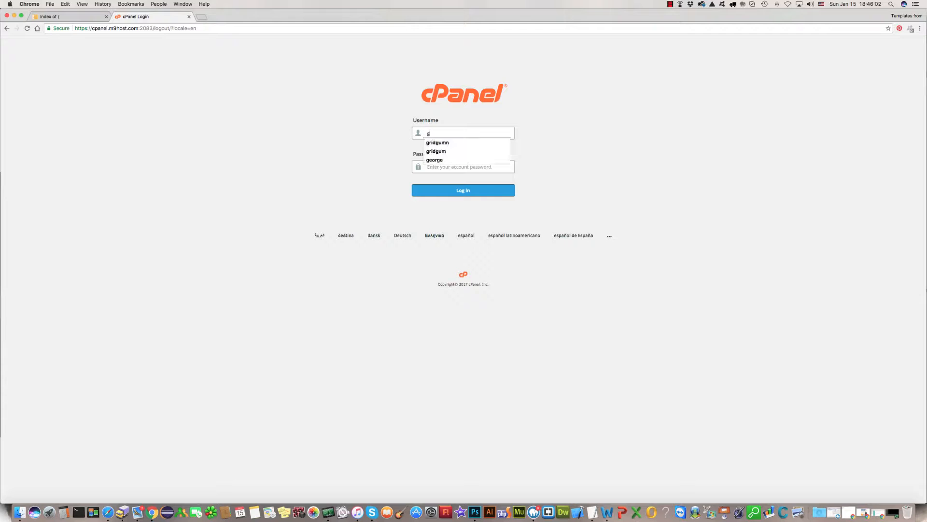
pyautogui.click(438, 142)
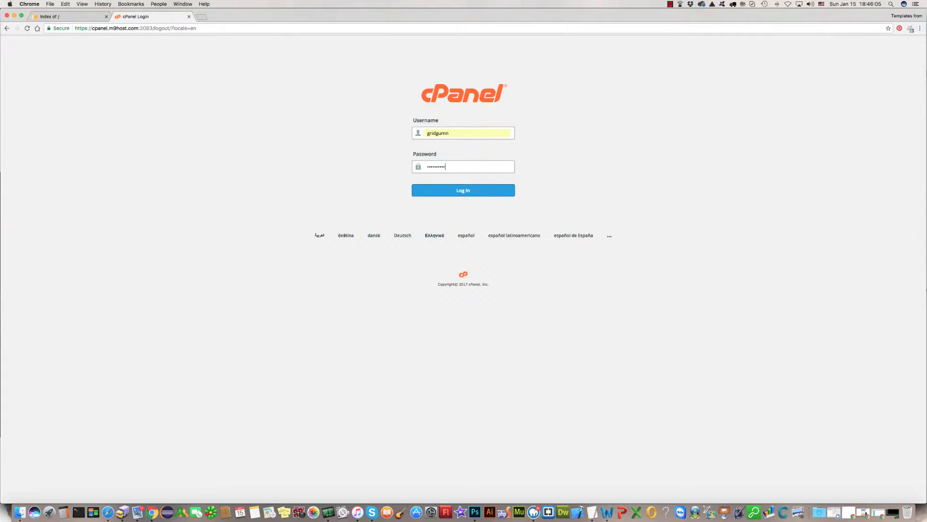
pyautogui.click(463, 190)
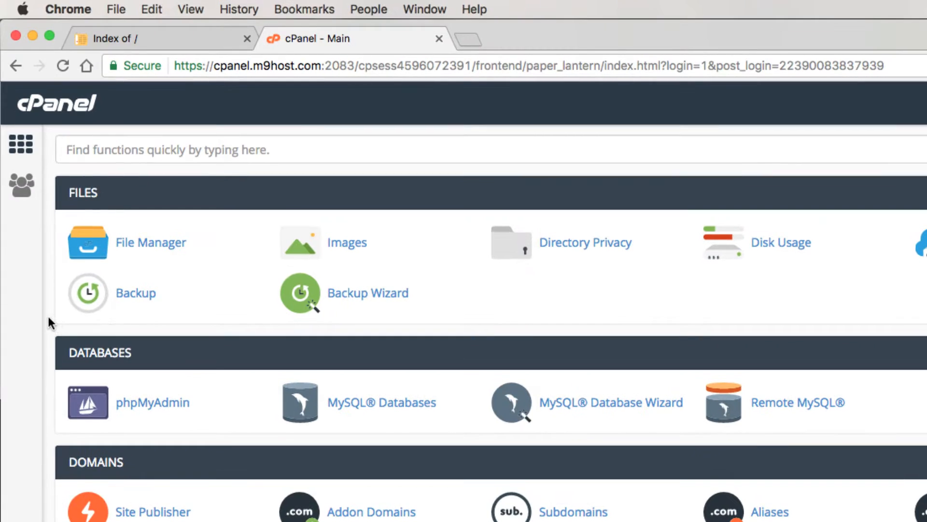
pyautogui.moveTo(180, 268)
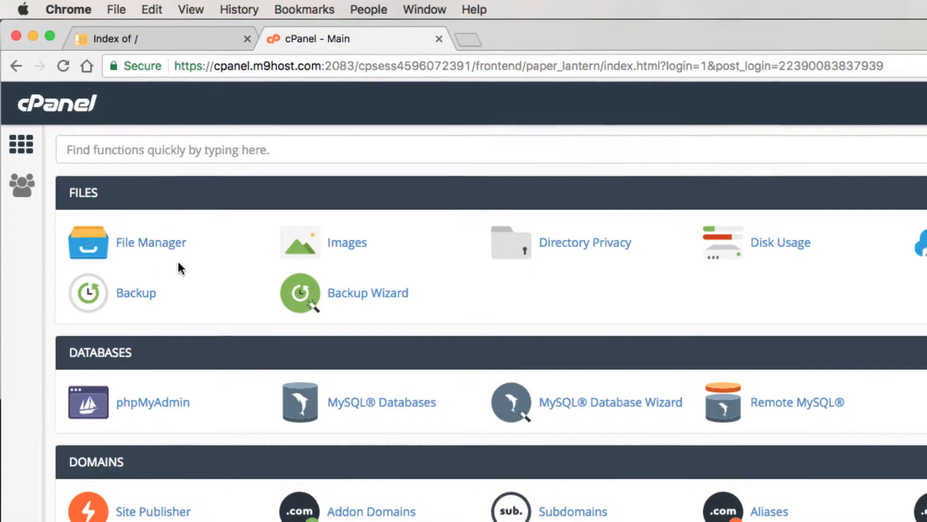
# Open File Manager from the cPanel dashboard.
pyautogui.click(151, 242)
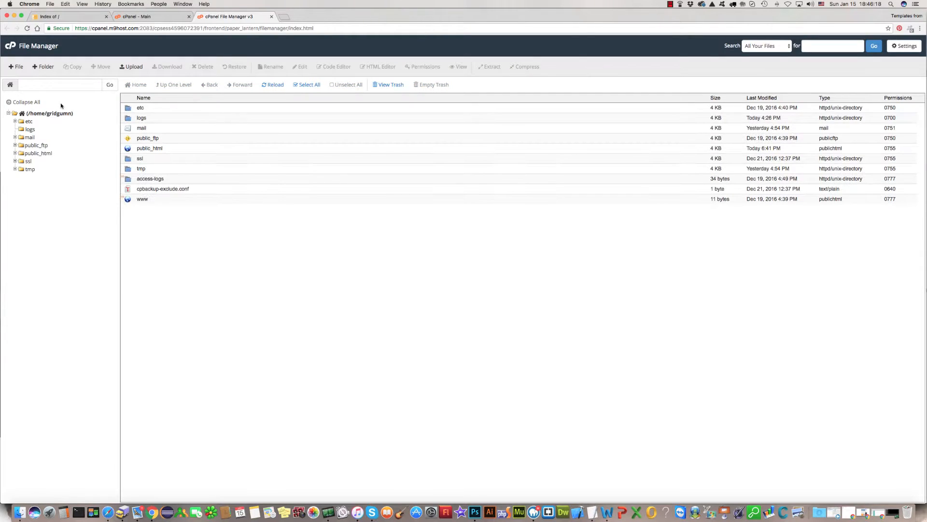
pyautogui.moveTo(171, 246)
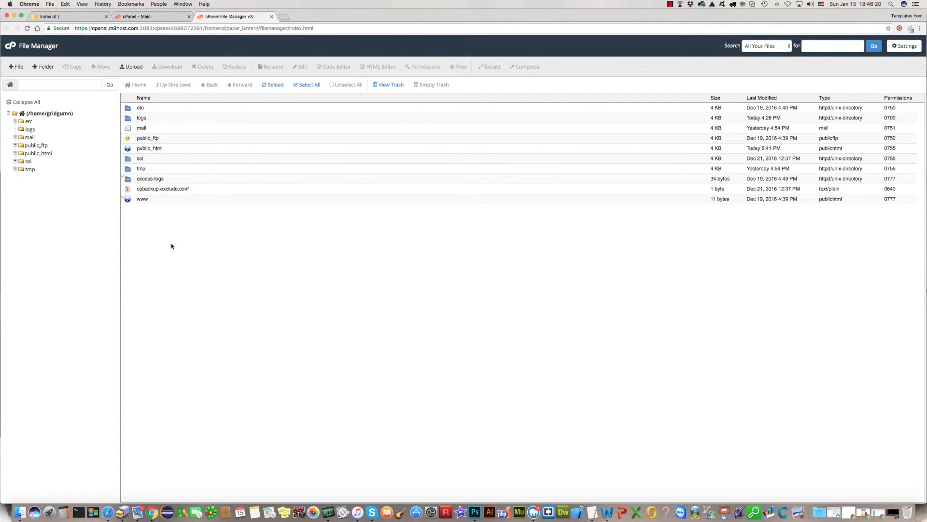
pyautogui.moveTo(166, 243)
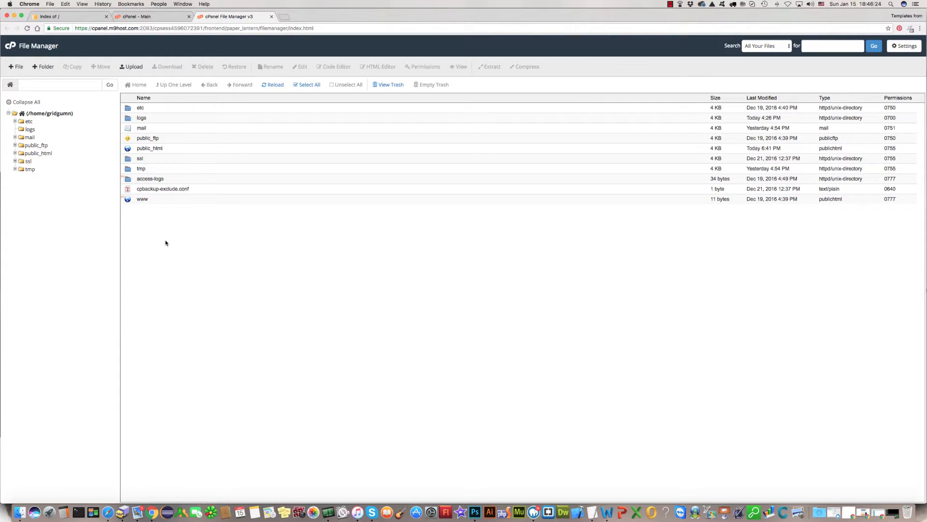
pyautogui.moveTo(131, 155)
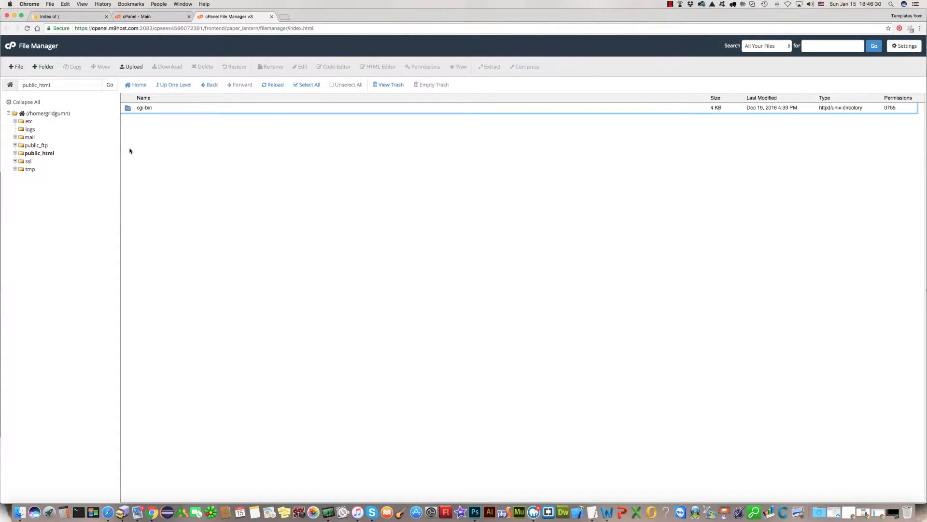
pyautogui.moveTo(127, 133)
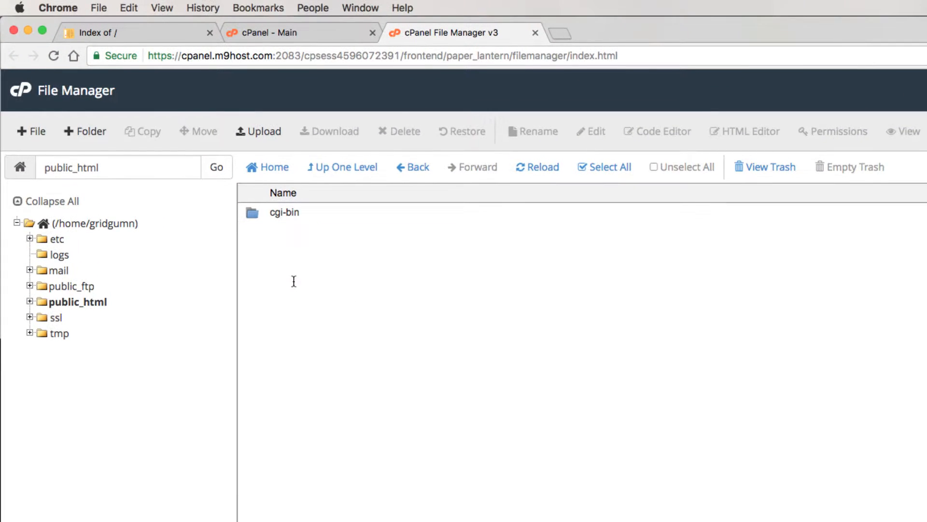
pyautogui.moveTo(245, 139)
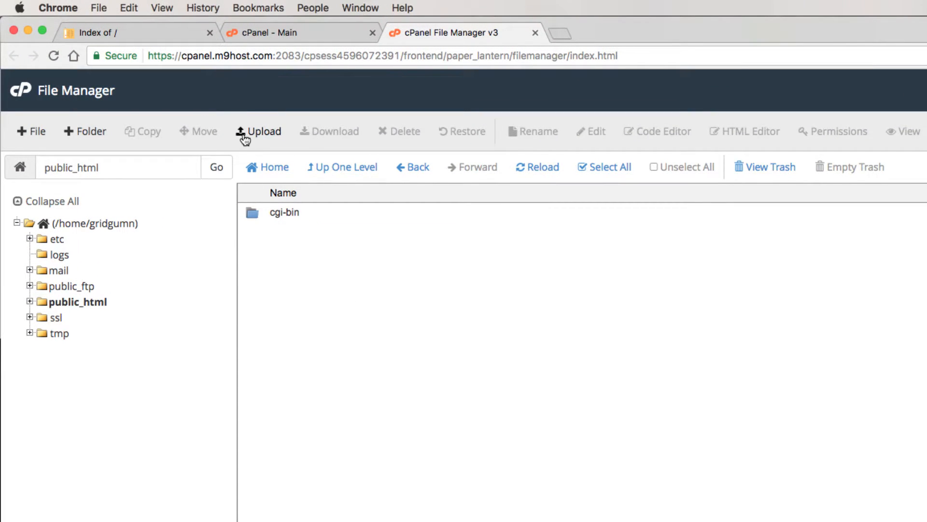
# Start an upload to public_html and browse to Documents > 426 > html.
pyautogui.click(263, 131)
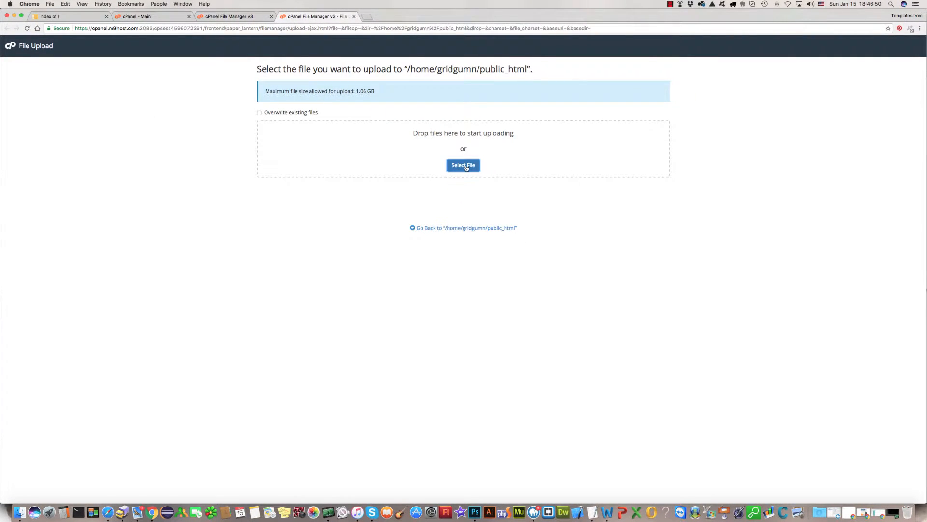
pyautogui.click(463, 165)
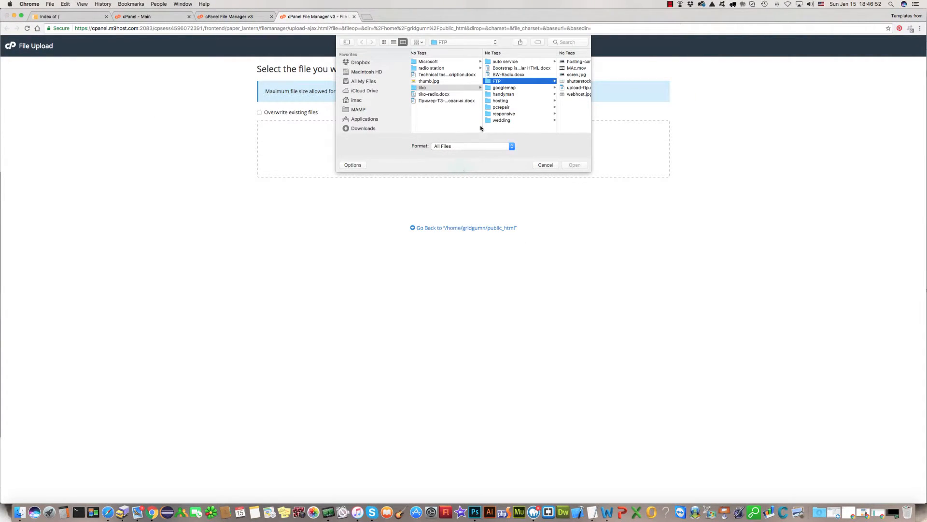
pyautogui.scroll(-3)
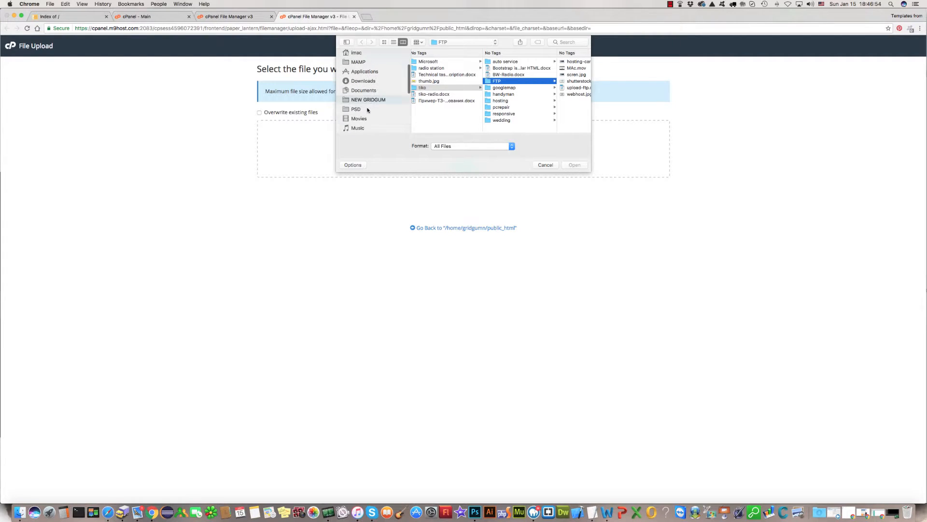
pyautogui.click(363, 89)
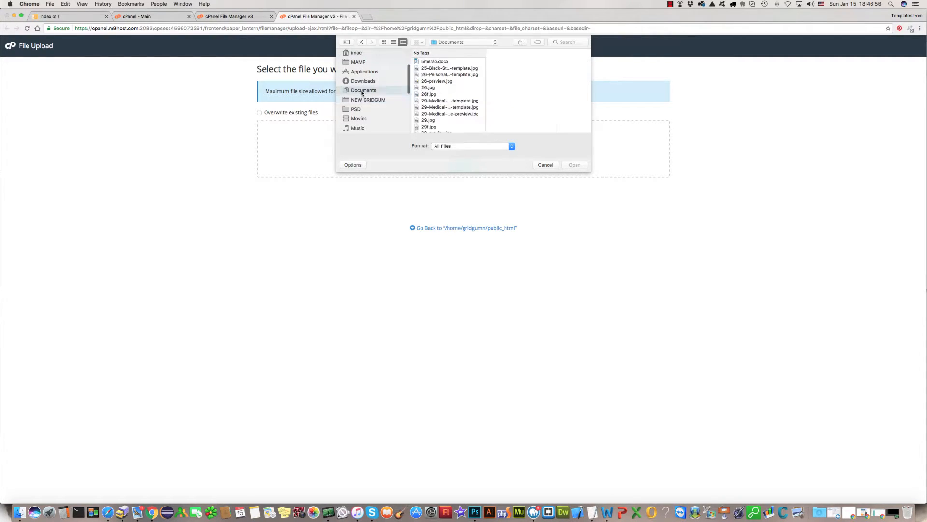
pyautogui.scroll(-3)
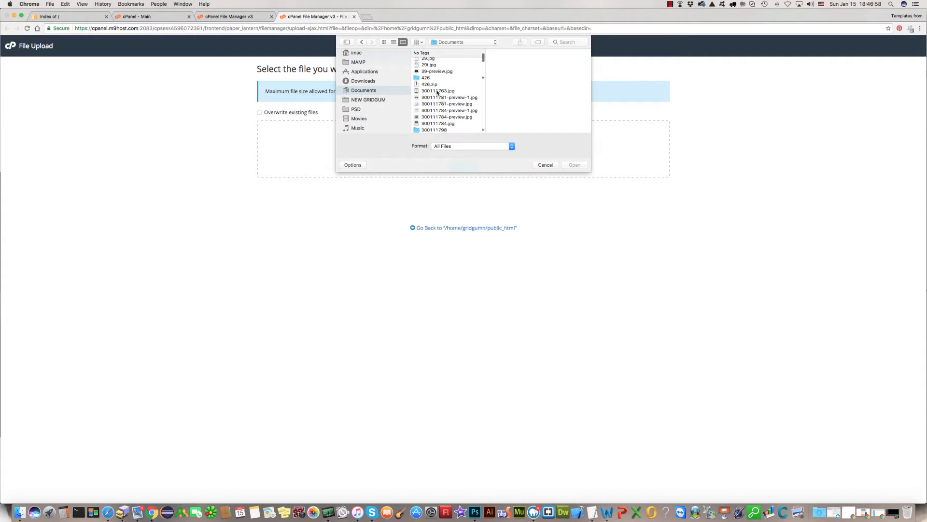
pyautogui.click(425, 77)
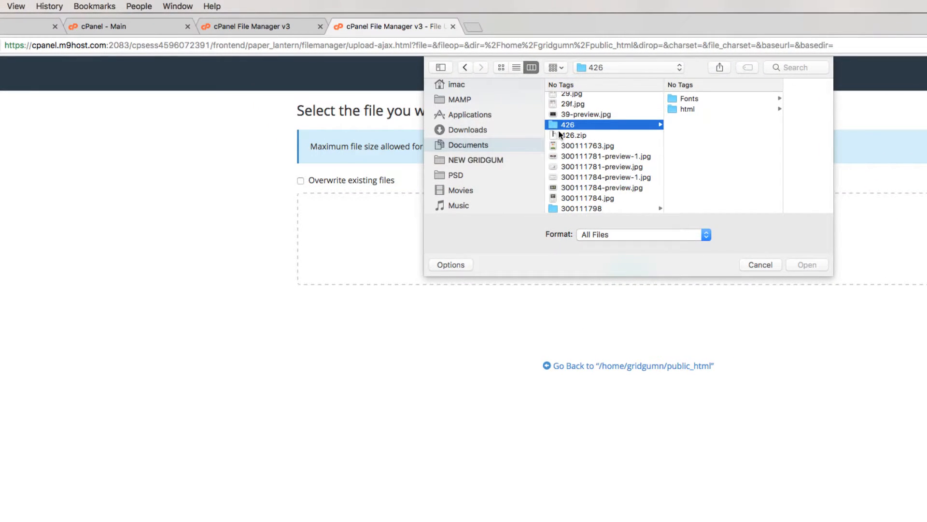
pyautogui.moveTo(695, 148)
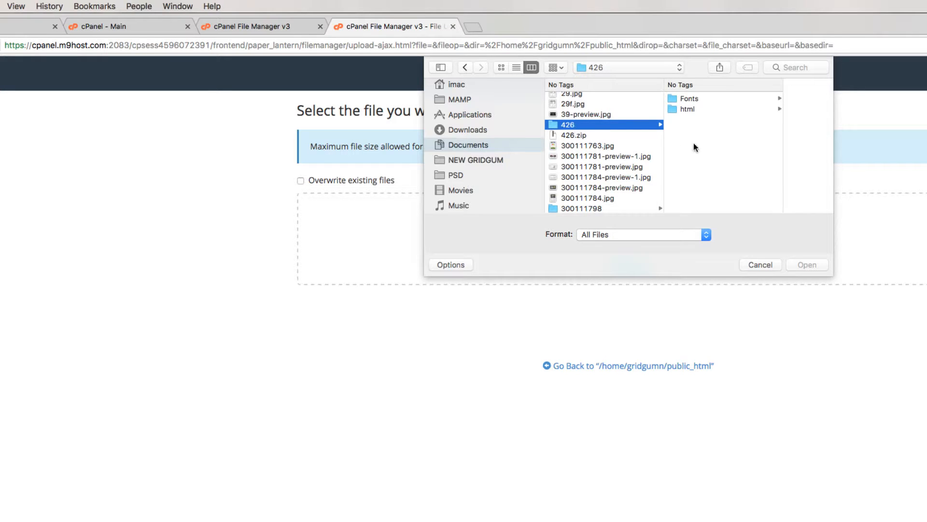
pyautogui.moveTo(694, 137)
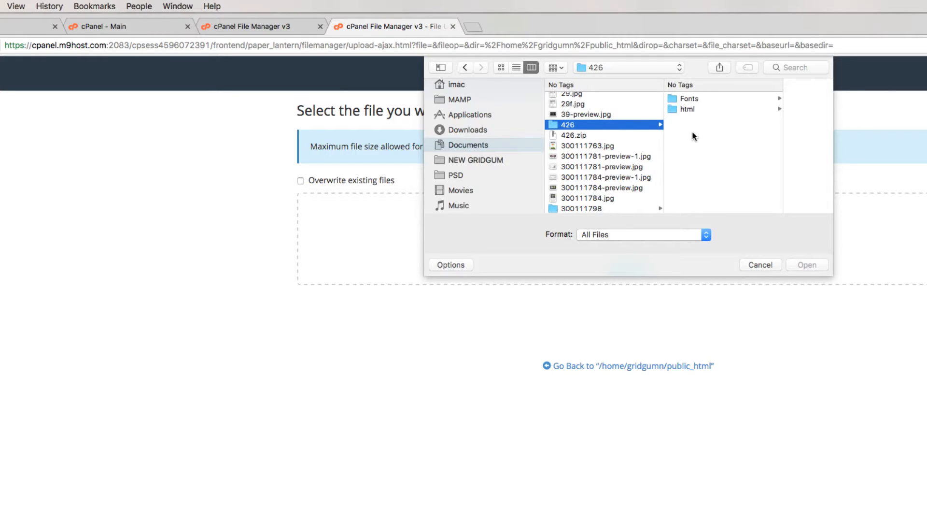
pyautogui.moveTo(703, 120)
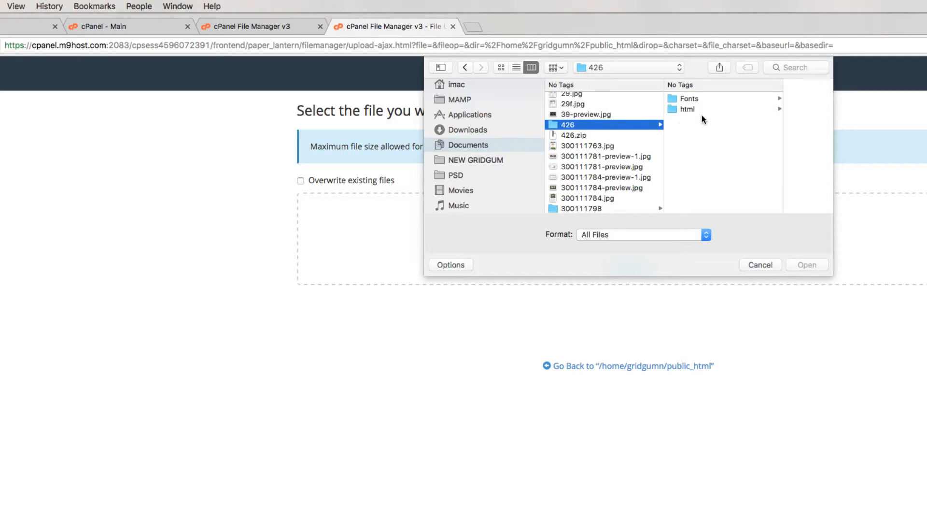
pyautogui.click(687, 109)
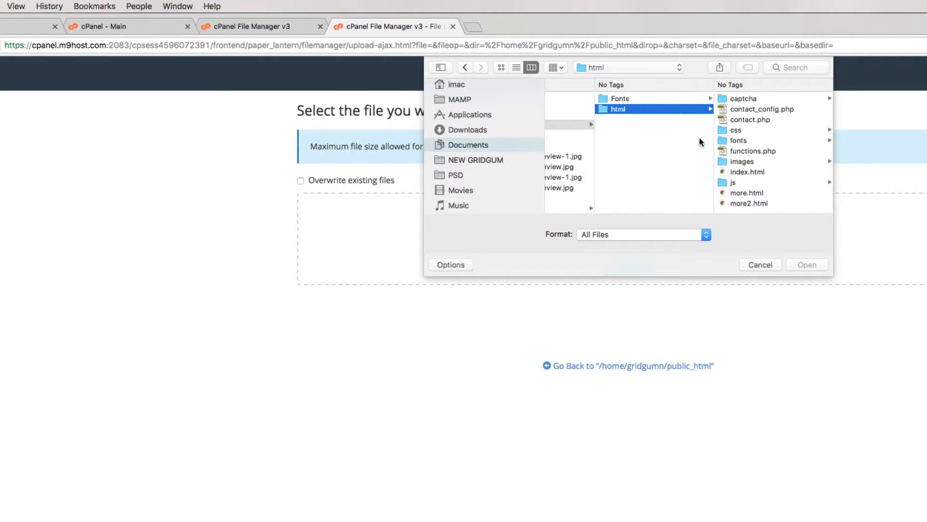
pyautogui.moveTo(727, 162)
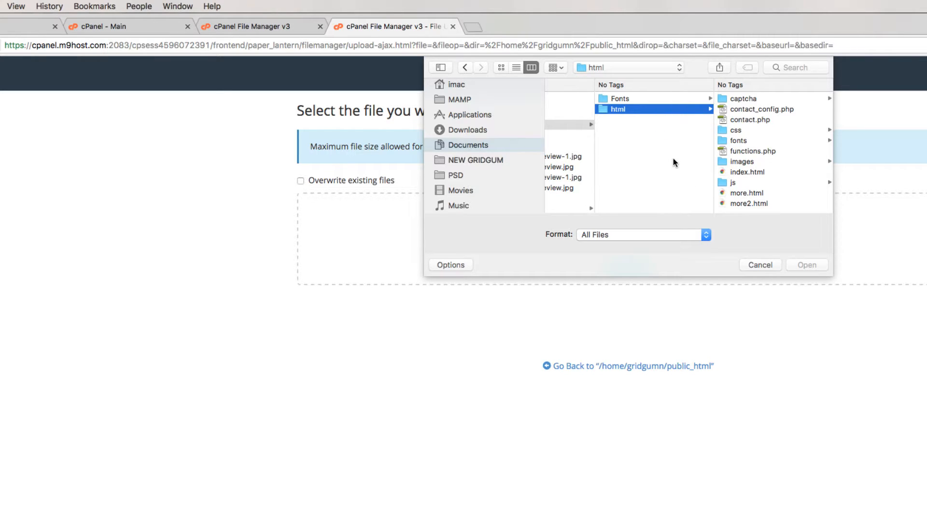
pyautogui.moveTo(731, 205)
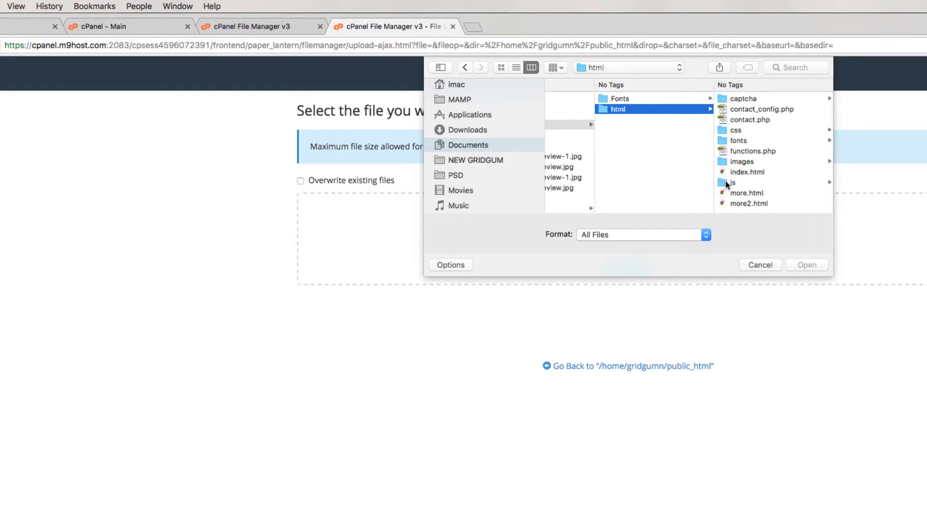
pyautogui.moveTo(660, 142)
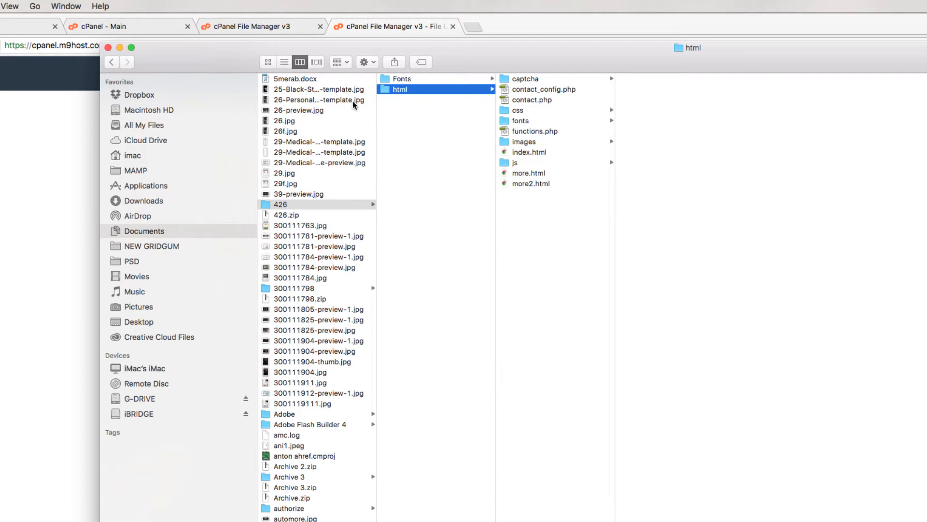
# Compress the html folder into html.zip and upload it to public_html.
pyautogui.click(282, 204)
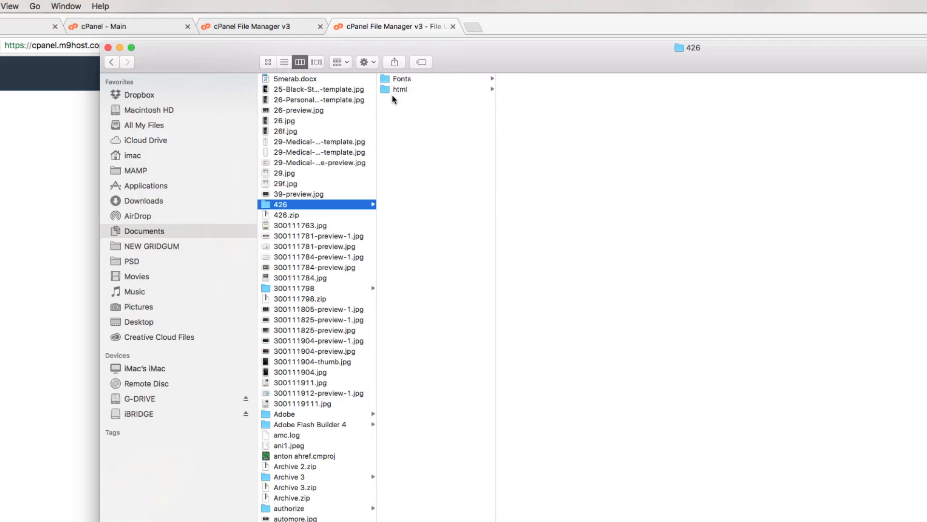
pyautogui.click(400, 89)
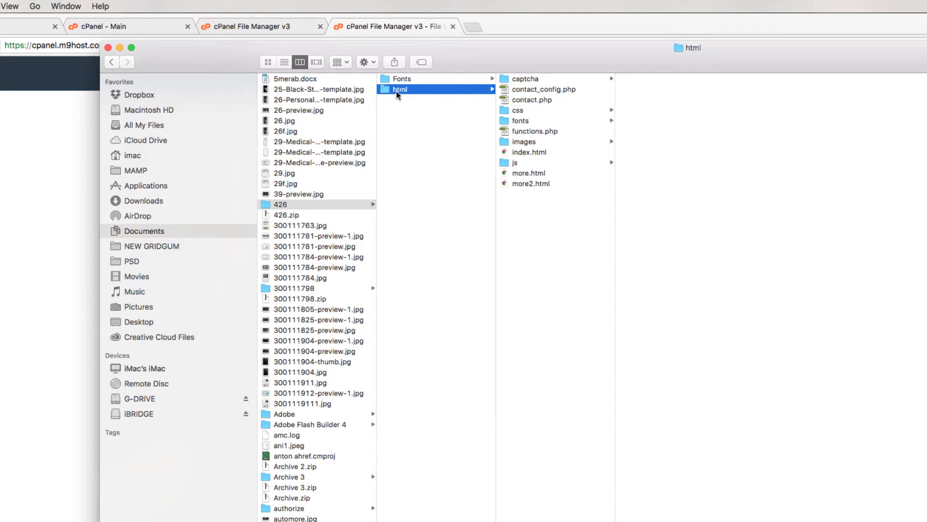
pyautogui.rightClick(401, 89)
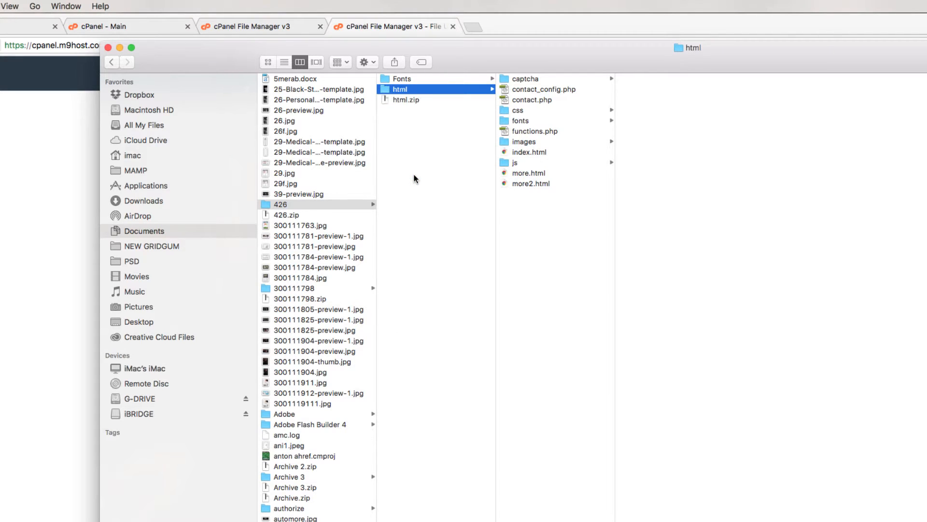
pyautogui.click(406, 99)
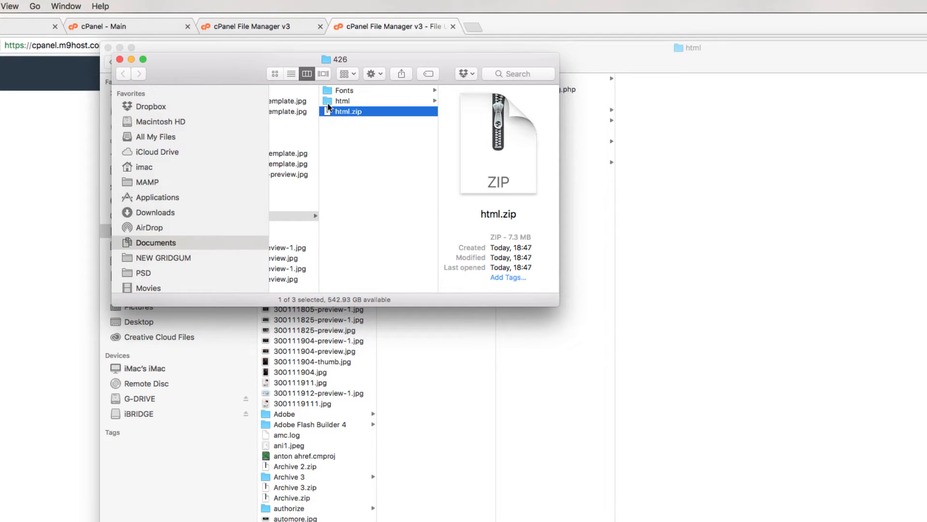
pyautogui.moveTo(335, 103)
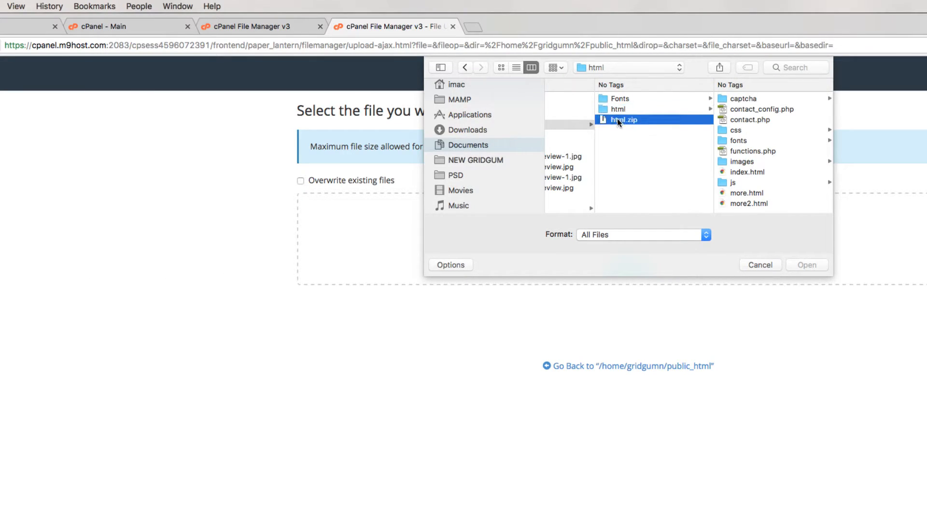
pyautogui.click(624, 119)
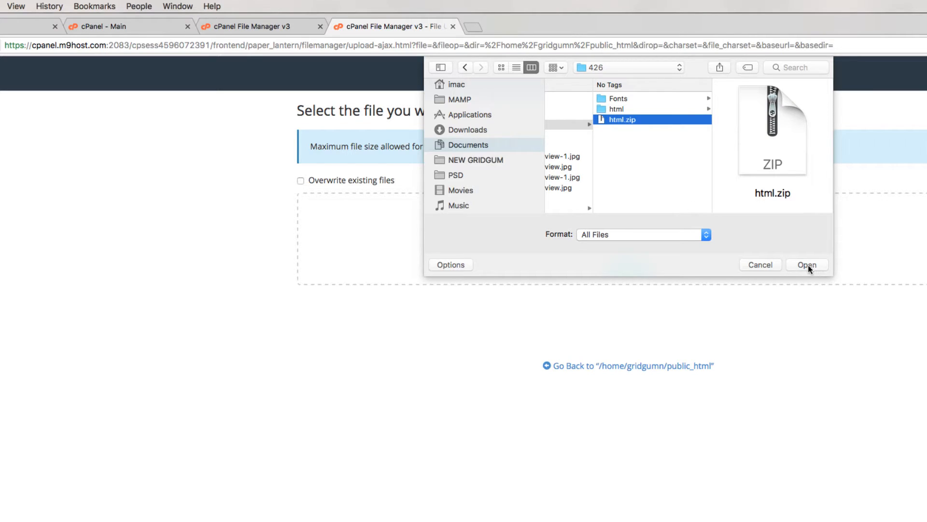
pyautogui.click(806, 264)
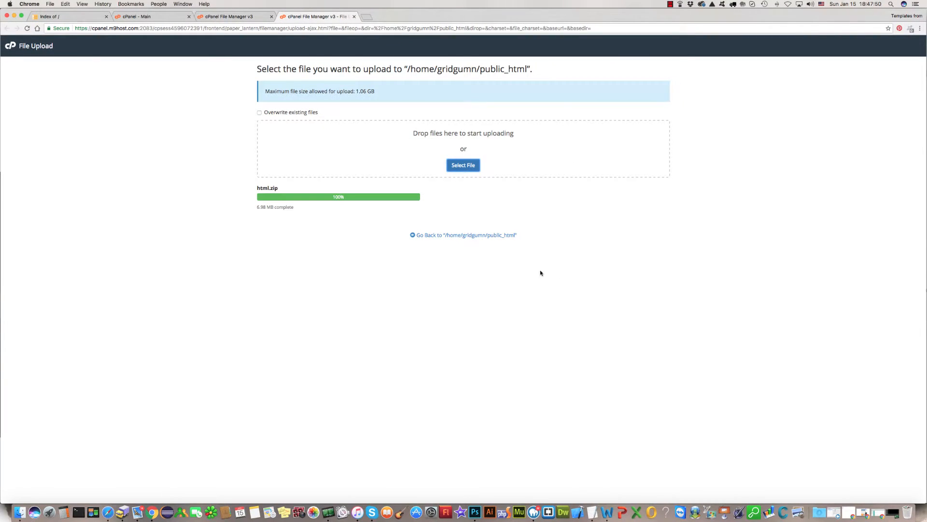
pyautogui.moveTo(466, 235)
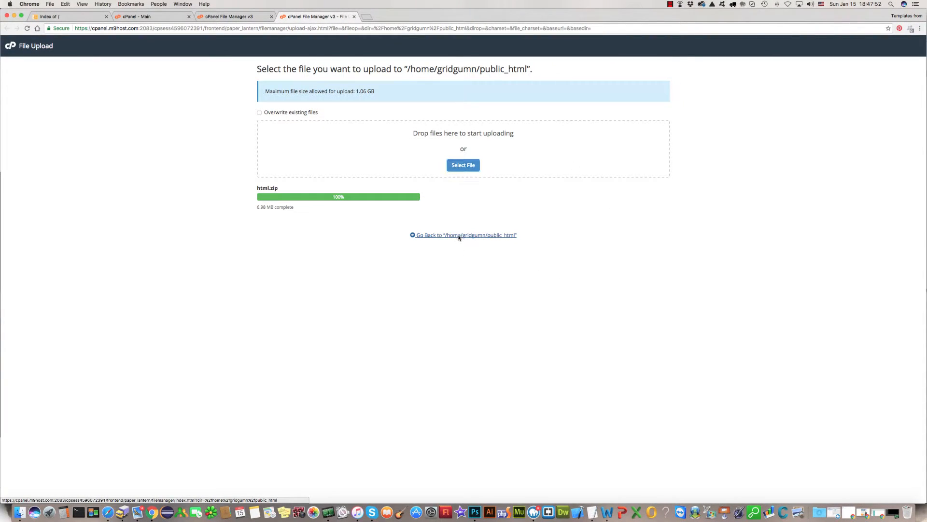
# Extract html.zip into /public_html and close the extraction results.
pyautogui.click(466, 235)
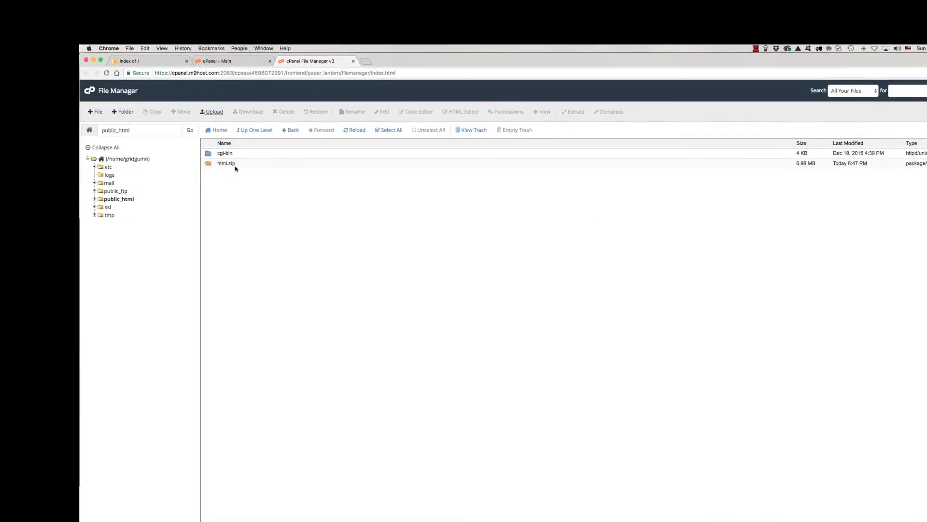
pyautogui.click(226, 163)
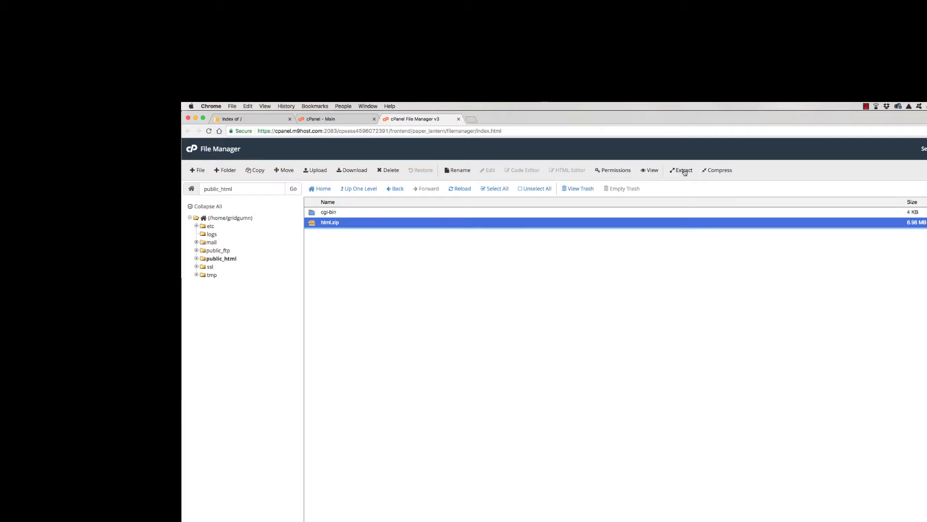
pyautogui.click(684, 171)
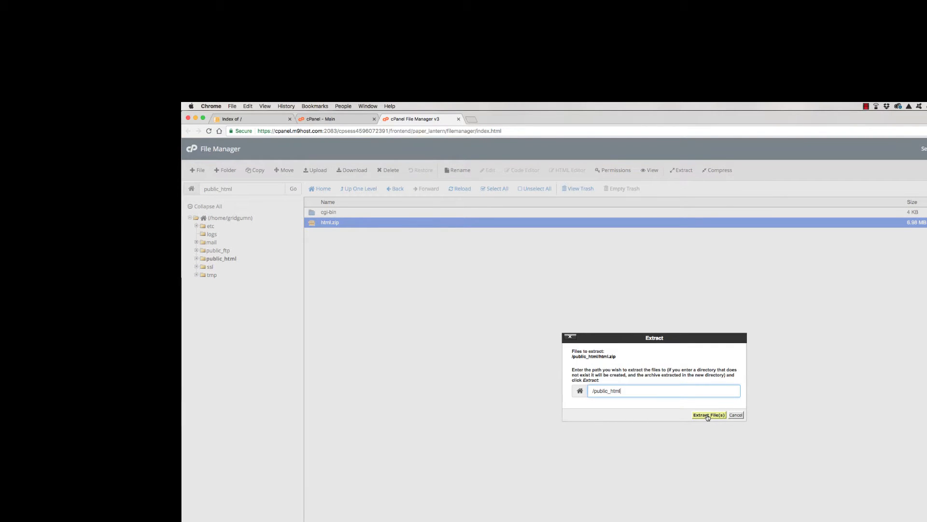
pyautogui.click(708, 414)
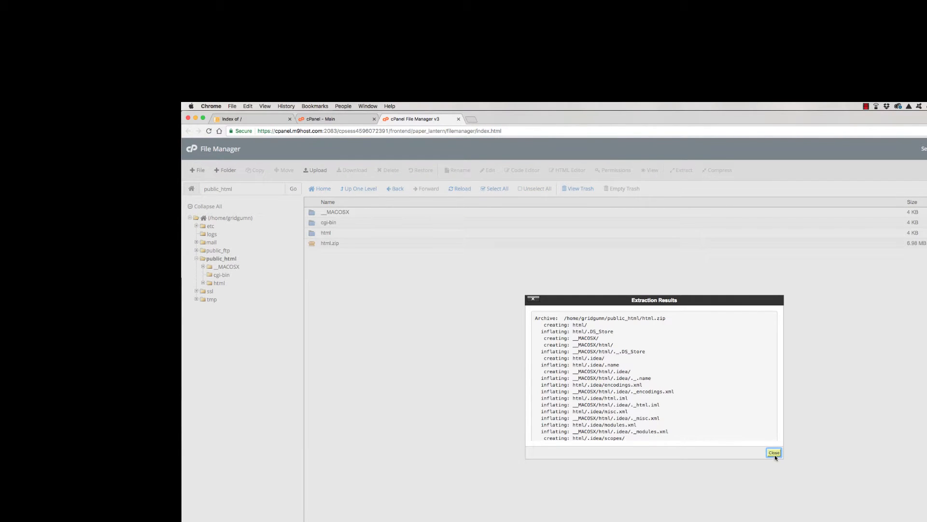
pyautogui.click(774, 453)
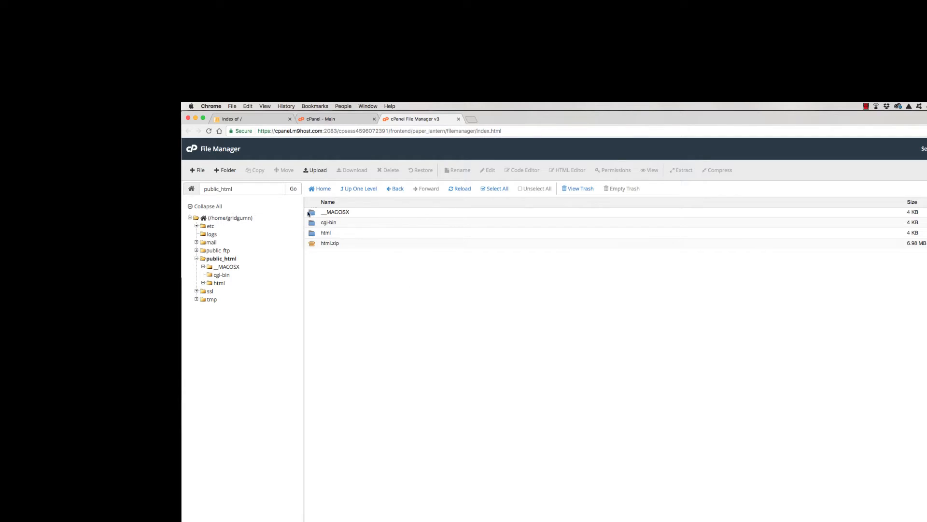
# Delete the __MACOSX folder and html.zip archive from public_html.
pyautogui.click(336, 211)
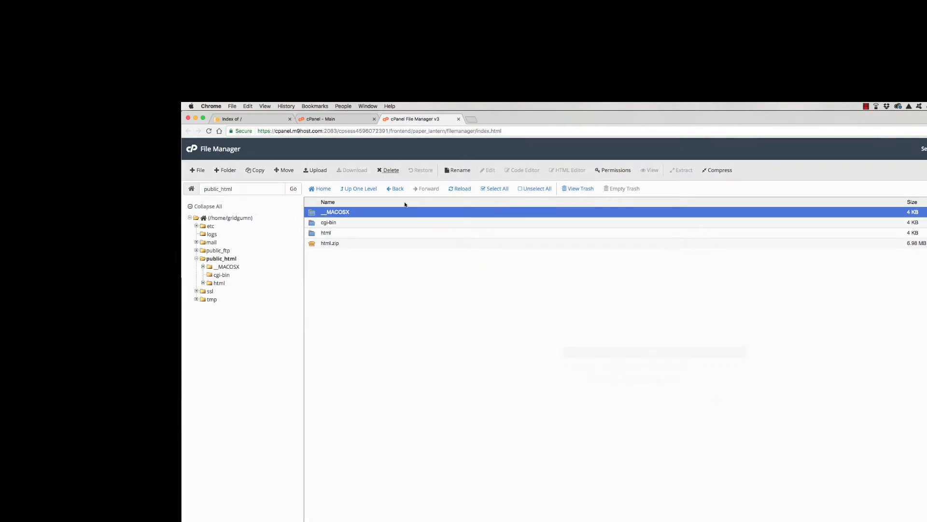
pyautogui.click(391, 169)
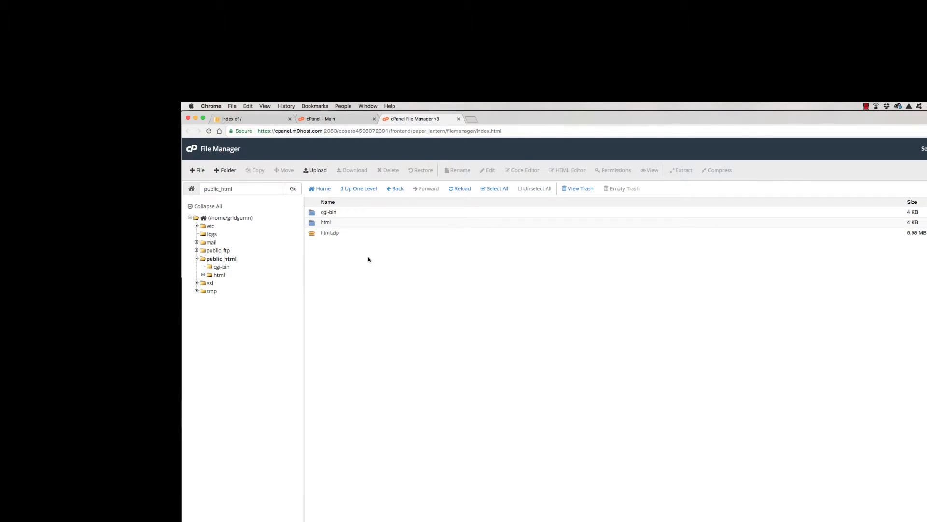
pyautogui.click(329, 233)
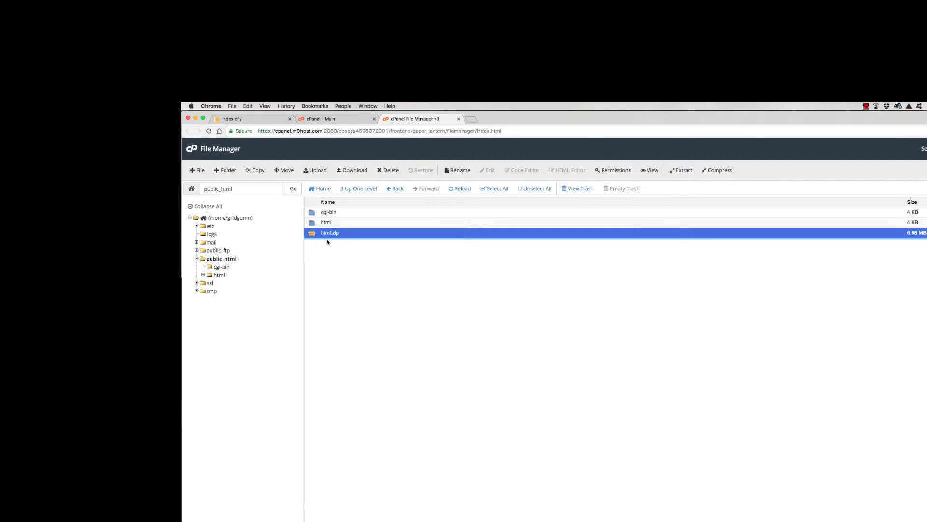
pyautogui.click(390, 170)
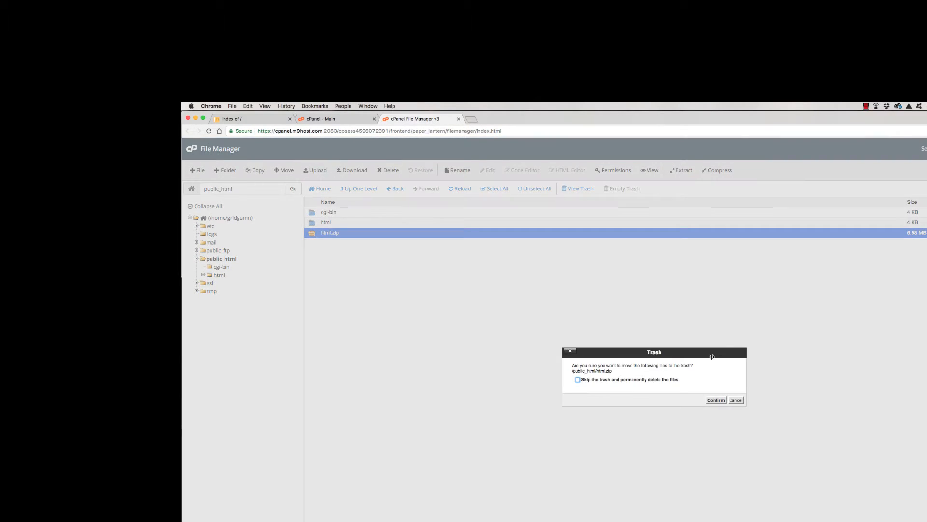
pyautogui.click(716, 399)
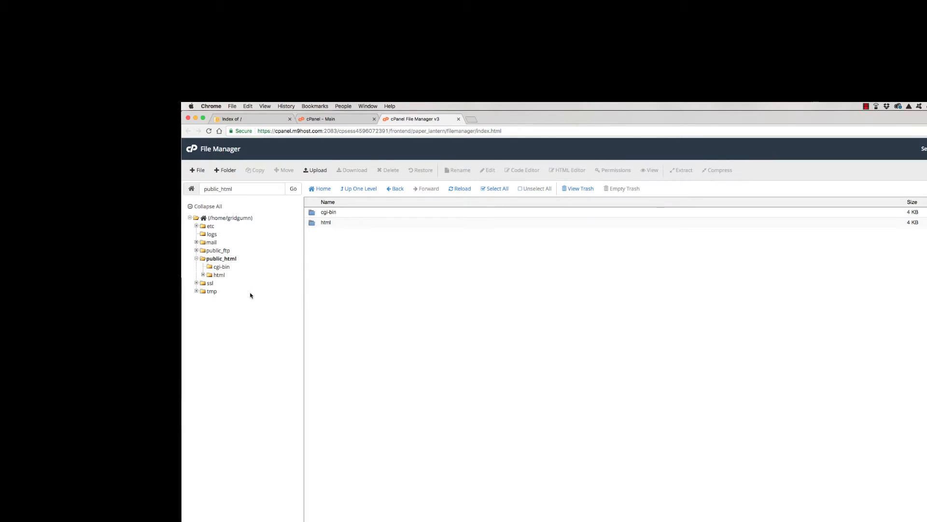
pyautogui.moveTo(341, 266)
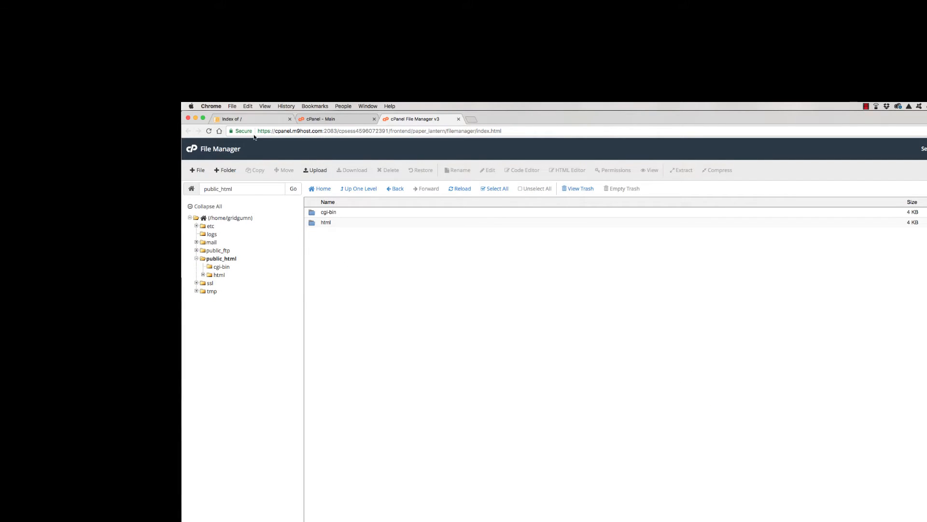
pyautogui.moveTo(326, 231)
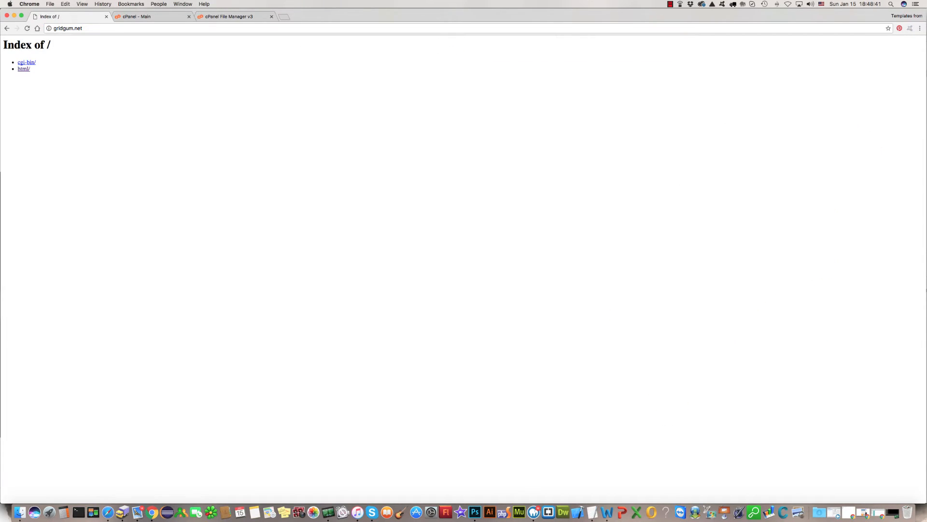
pyautogui.moveTo(23, 69)
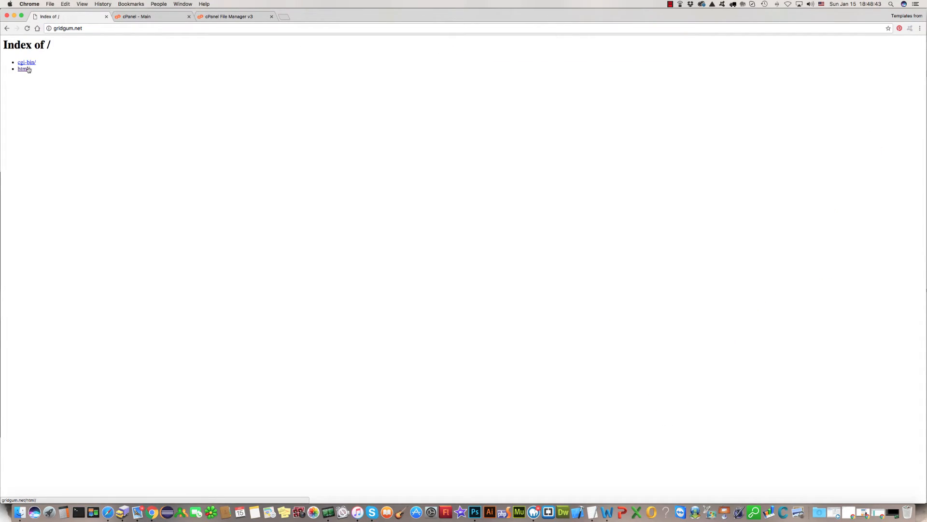
# View gridgum.net's Index of / page listing cgi-bin and html.
pyautogui.click(231, 16)
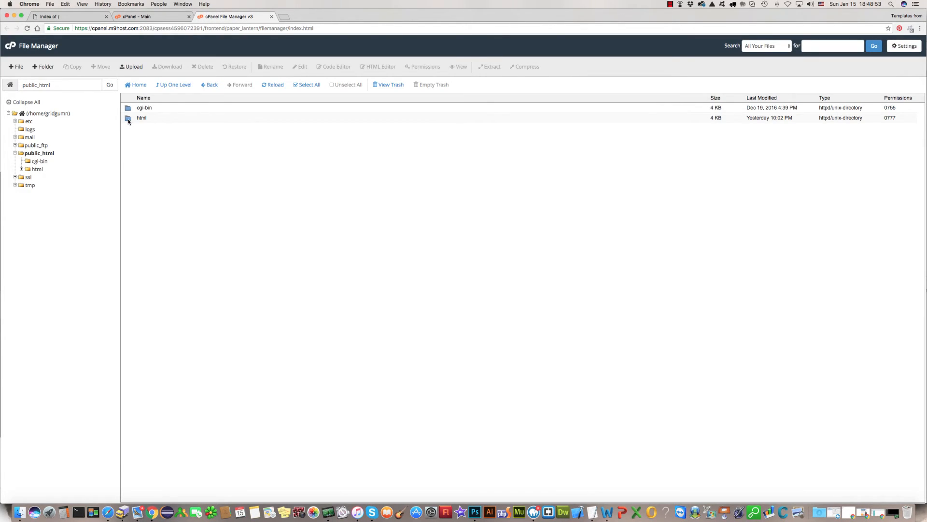
# Move every file from html up into public_html, then select the empty html folder.
pyautogui.doubleClick(141, 117)
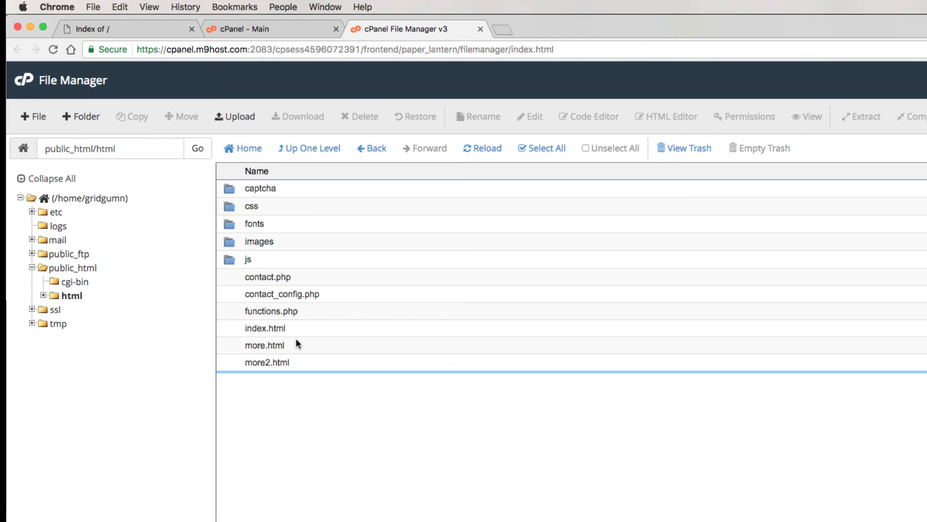
pyautogui.click(261, 188)
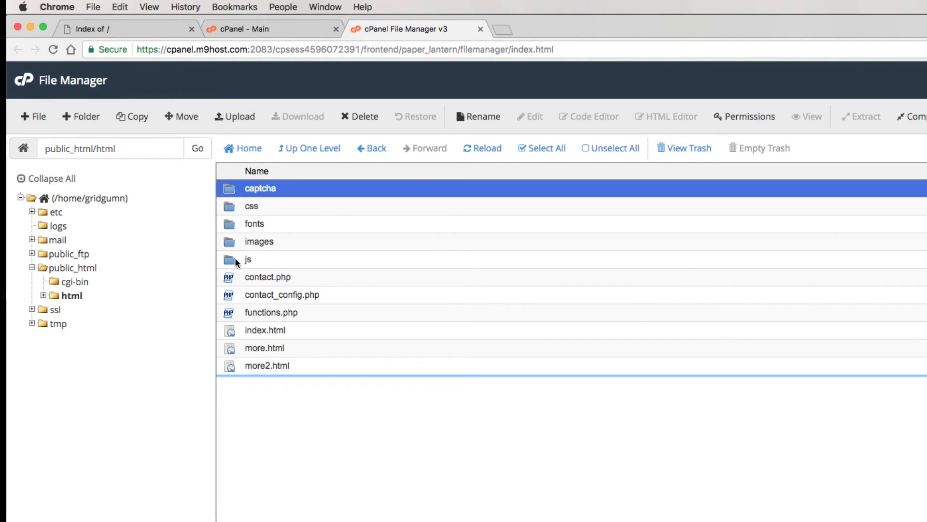
pyautogui.click(541, 148)
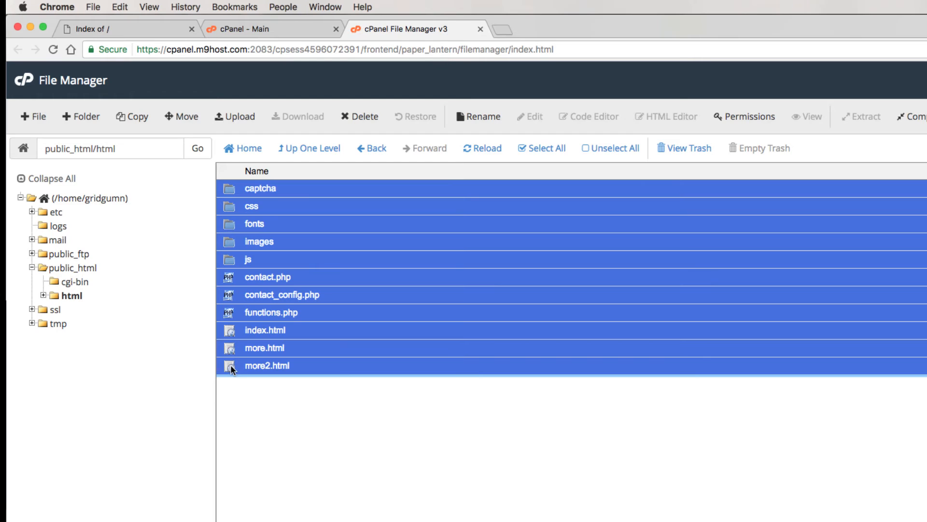
pyautogui.moveTo(231, 192)
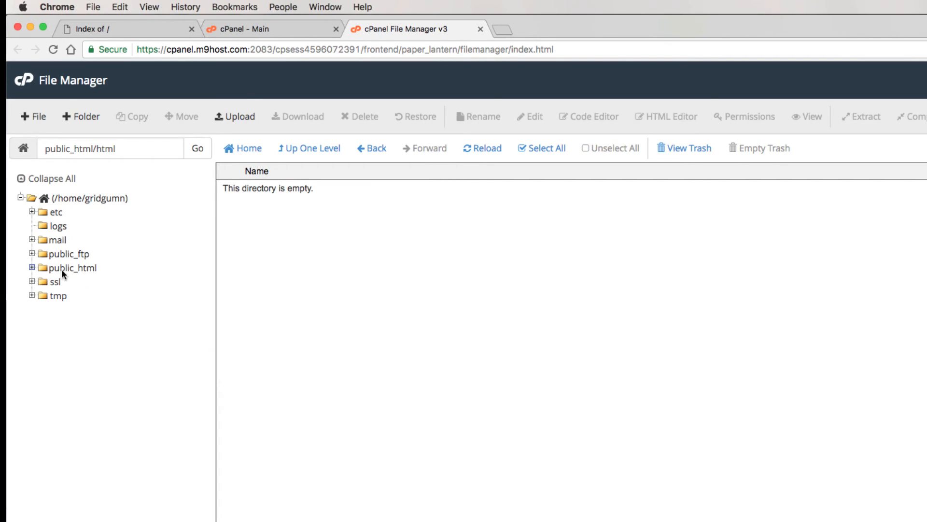
pyautogui.click(309, 148)
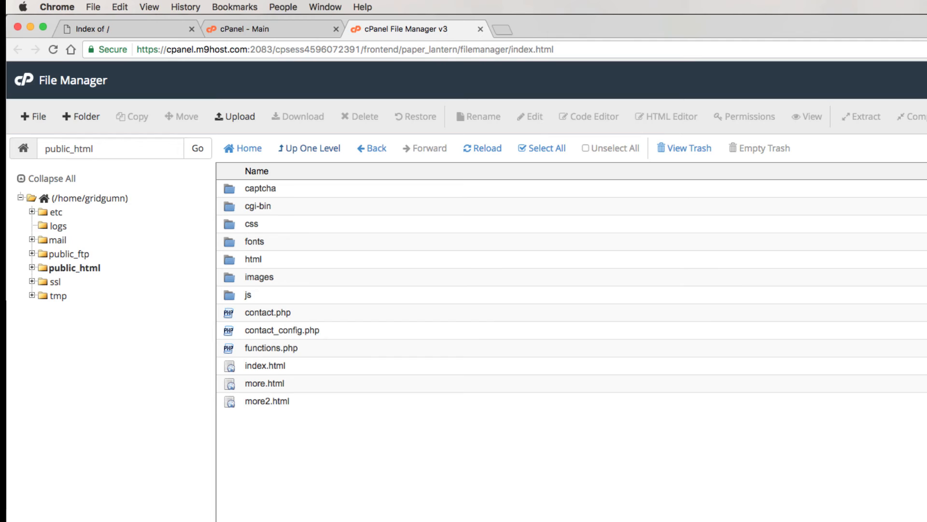
pyautogui.click(253, 259)
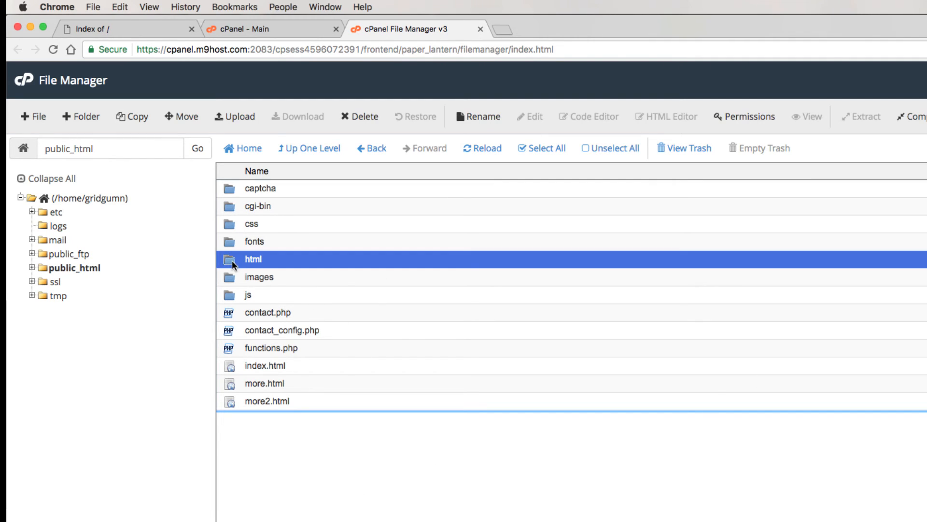
pyautogui.moveTo(364, 116)
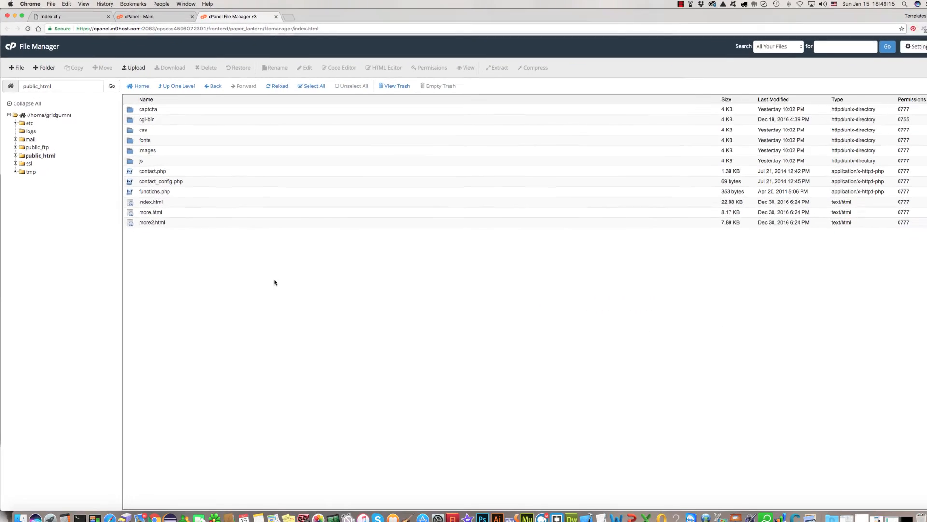
# Reload gridgum.net to show the PC Repair template homepage.
pyautogui.click(70, 16)
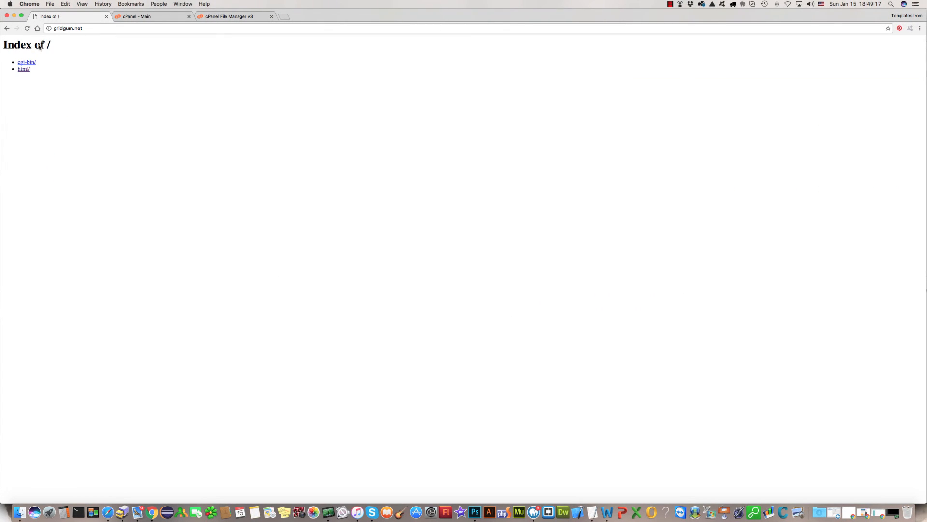
pyautogui.click(24, 69)
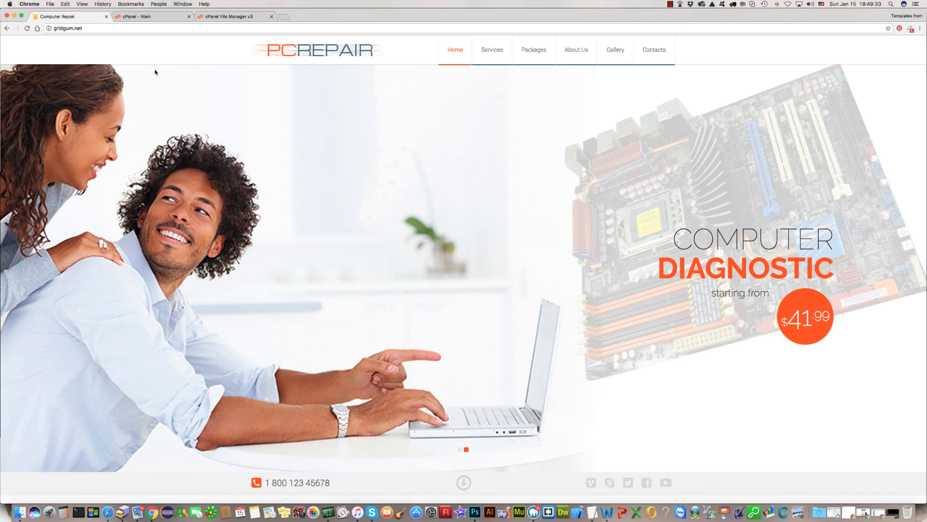
pyautogui.moveTo(154, 76)
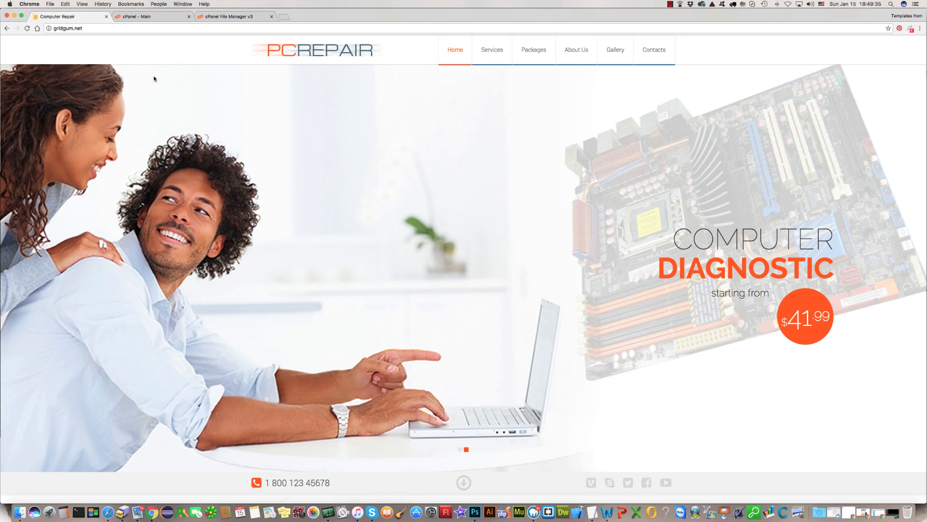